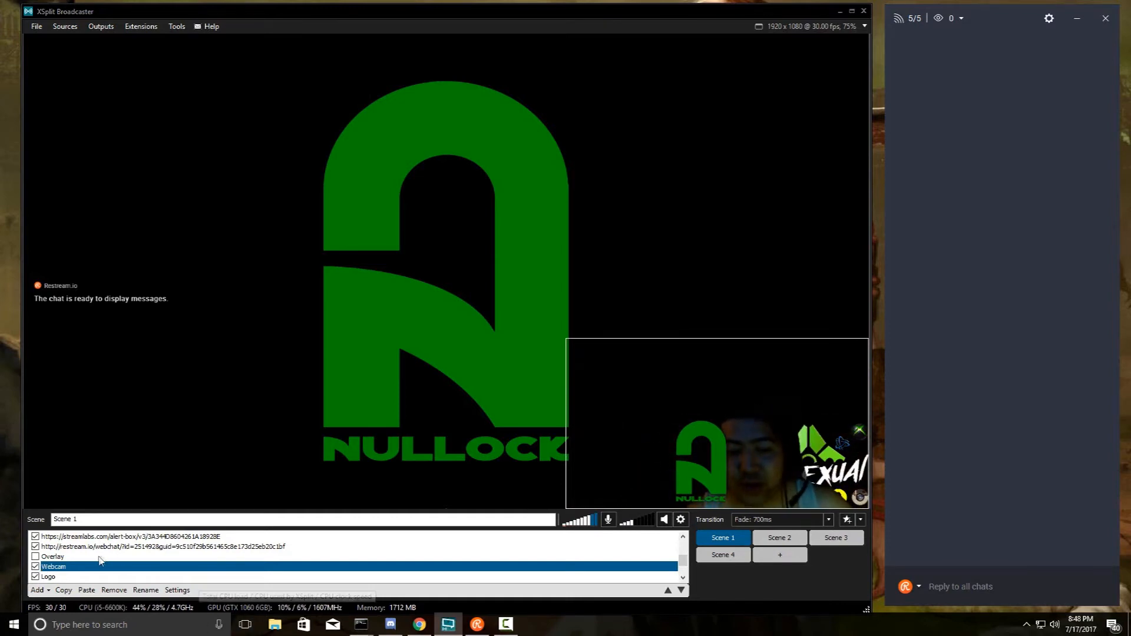
Turn off the Webcam source in Scene 1 so the Codexual overlay shows in the corner.
double_click(53, 566)
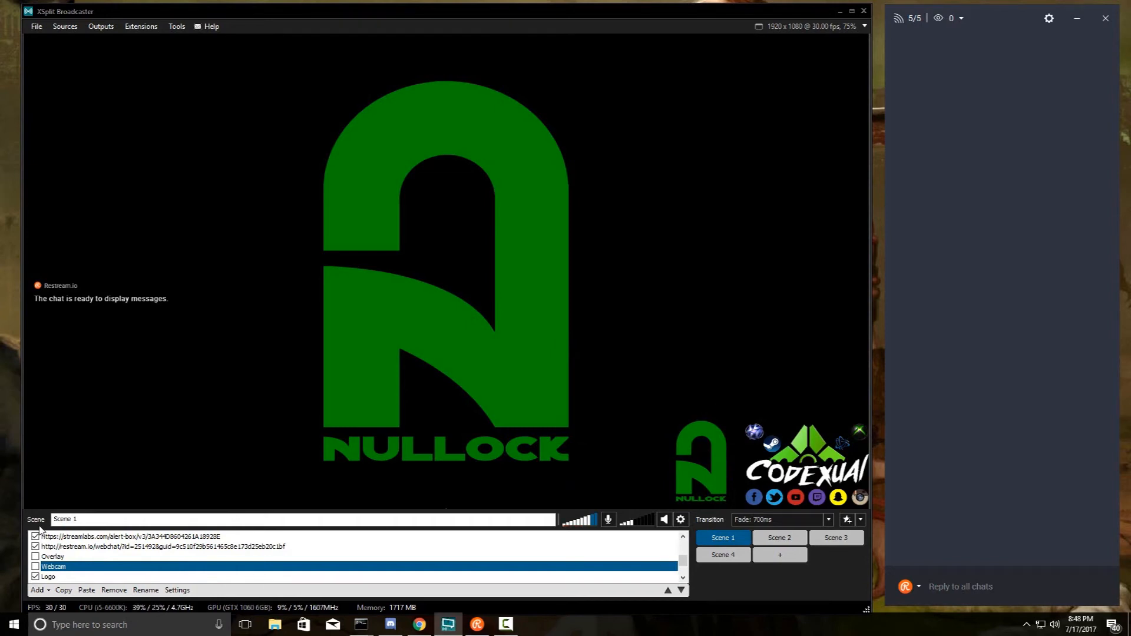
scroll("down", 3)
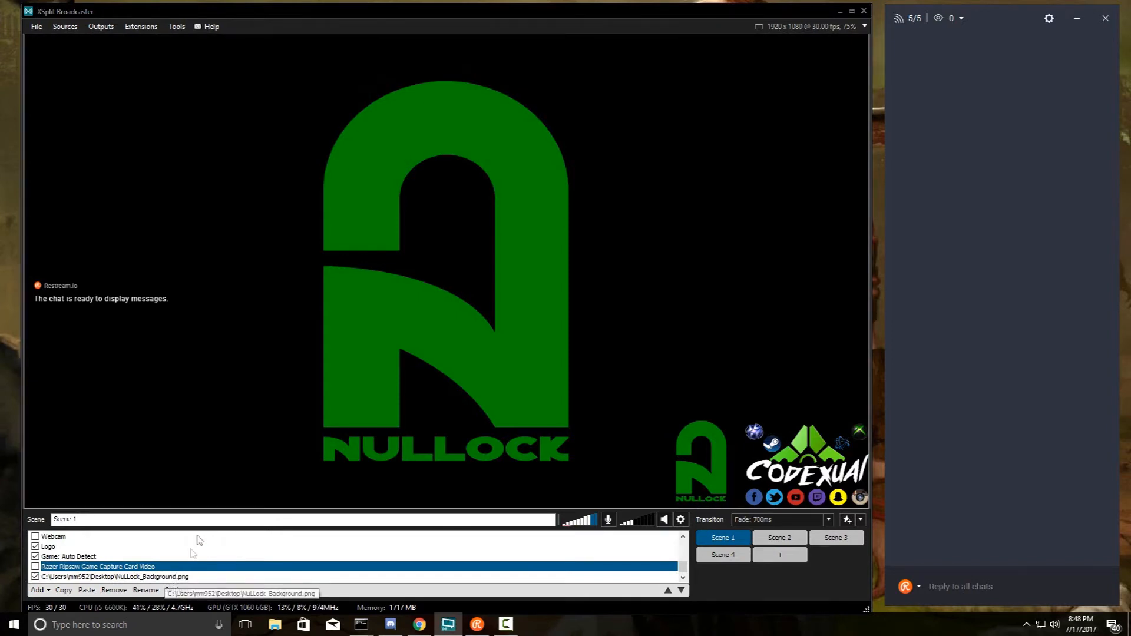
left_click(100, 26)
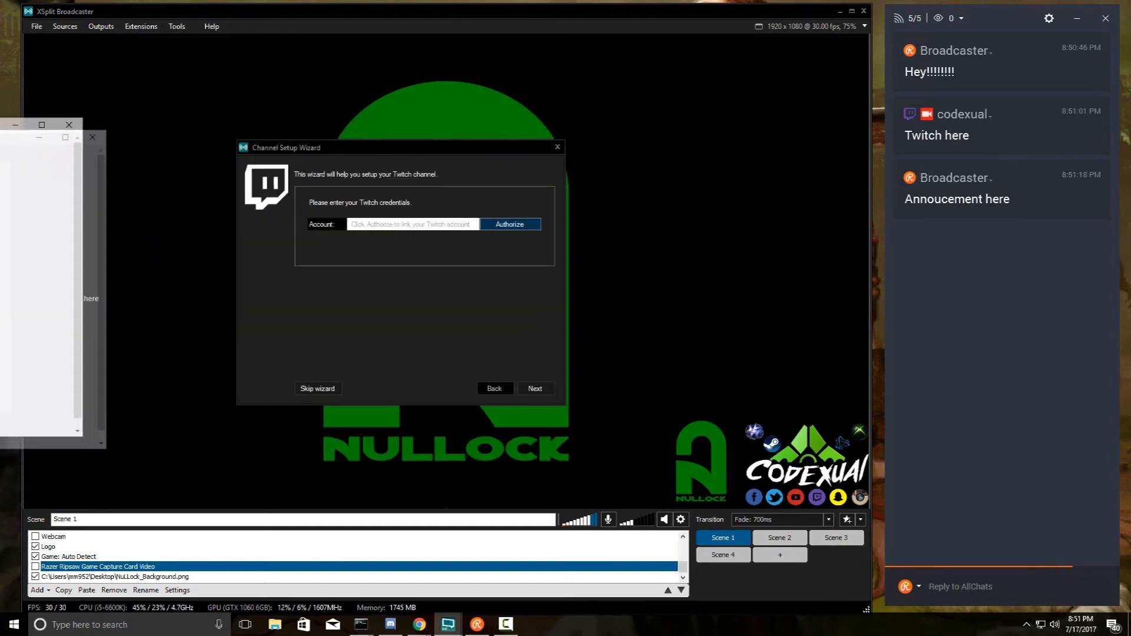
Choose Twitch as the new broadcast output to launch the Channel Setup Wizard.
left_click(535, 388)
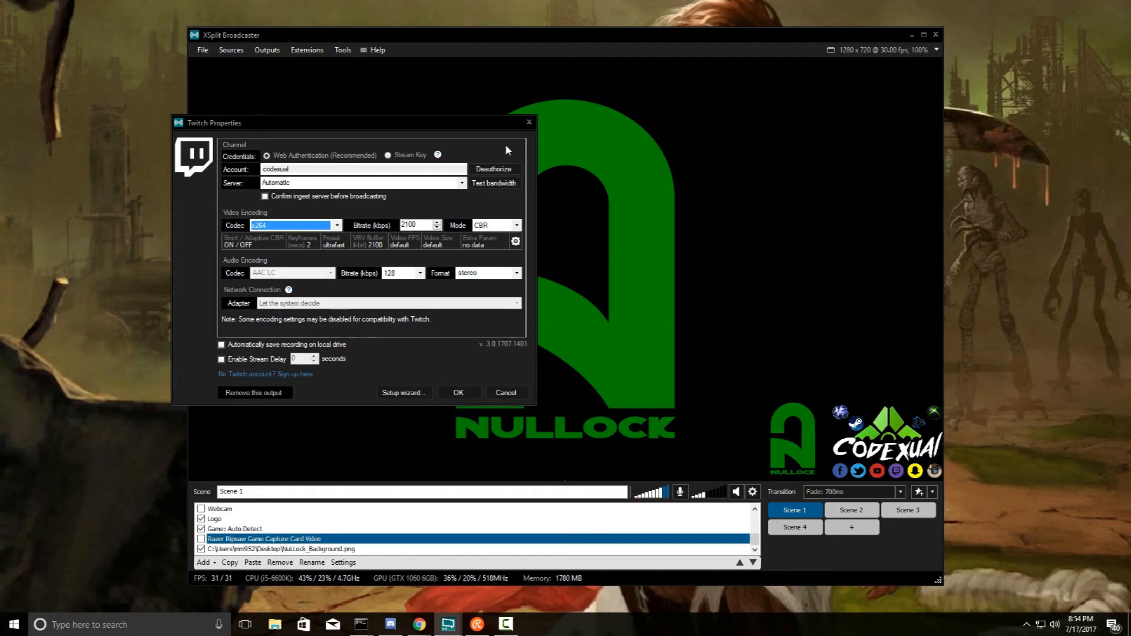
Show the Twitch output properties with x264 encoding at 2100 kbps CBR.
left_click(515, 241)
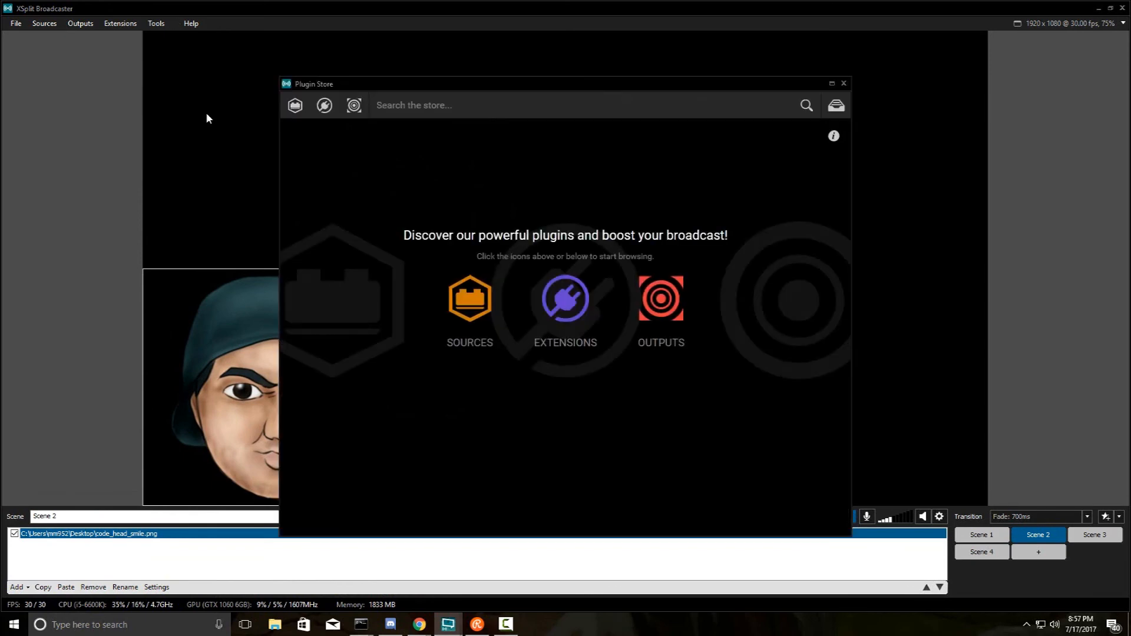
Browse the Plugin Store outputs such as Akamai, Custom RTMP, Facebook Live and Hitbox.
left_click(353, 104)
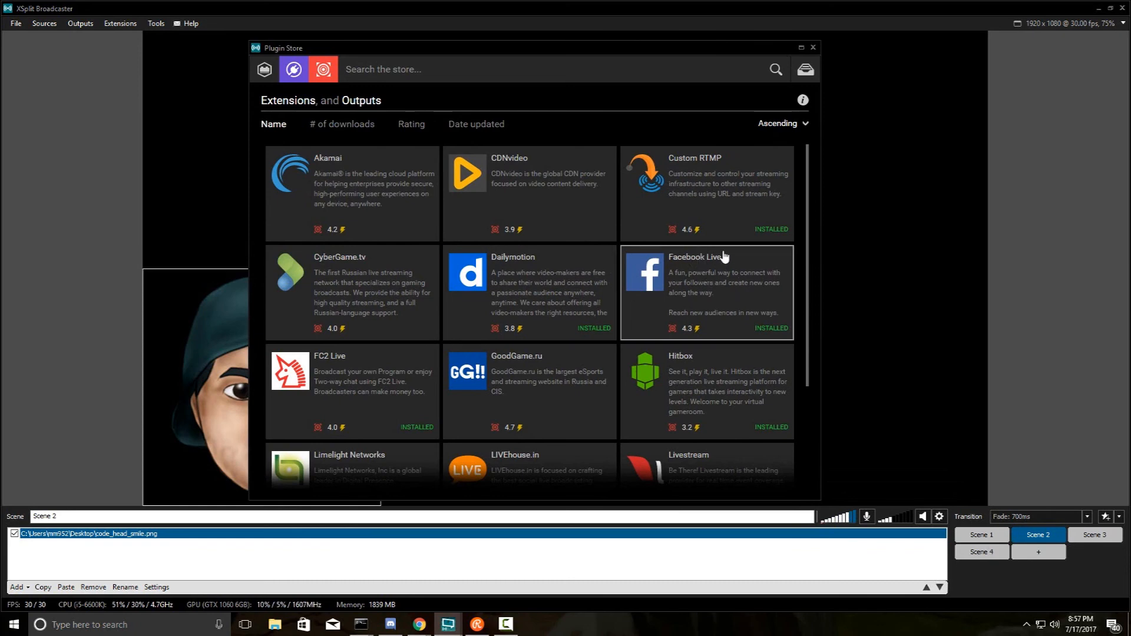